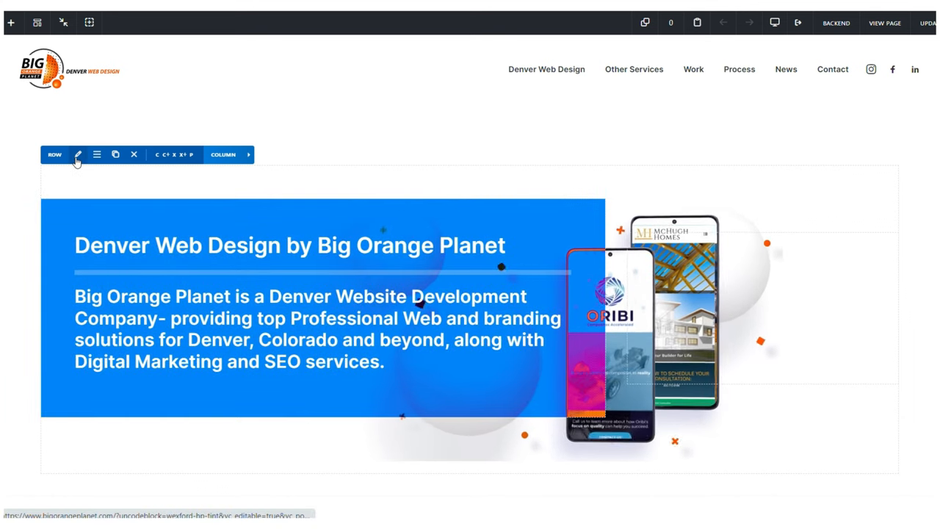
# - Reach the hero row's Style options and add Background Media from the media library
pyautogui.click(76, 154)
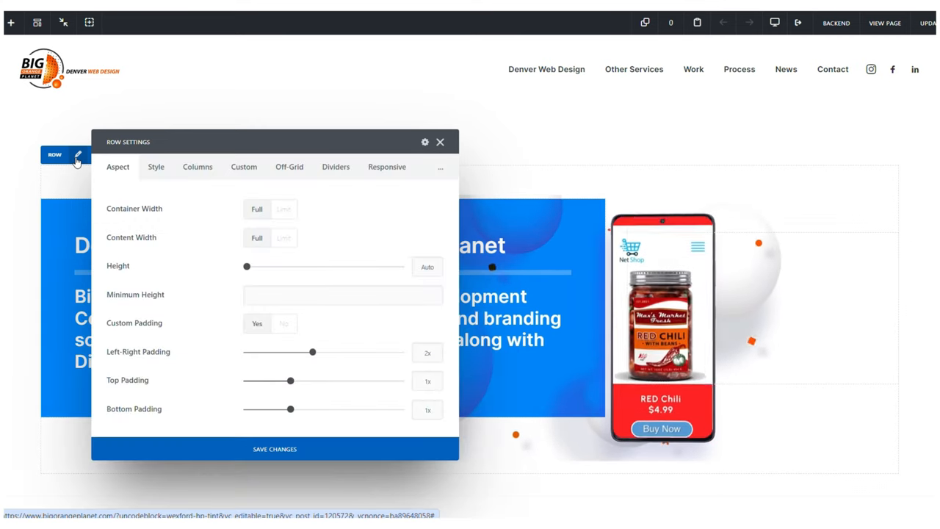
pyautogui.click(156, 168)
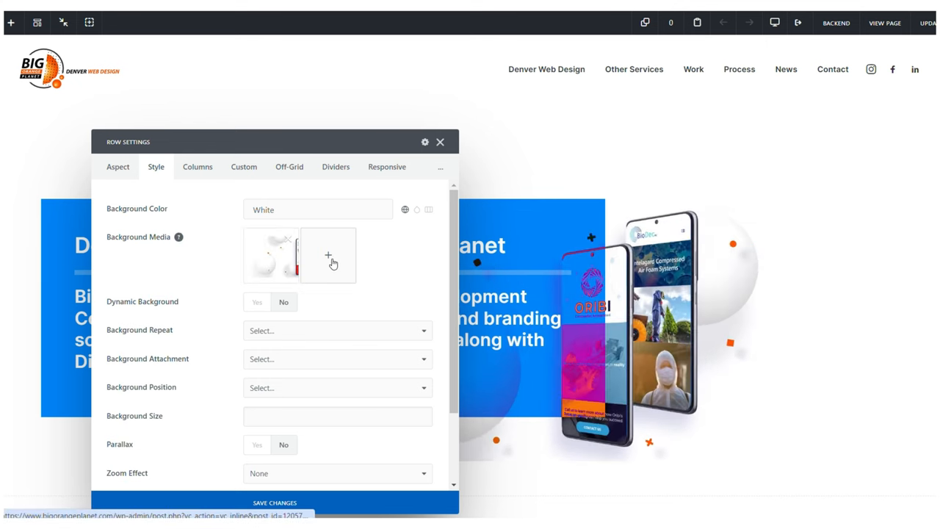
pyautogui.click(328, 255)
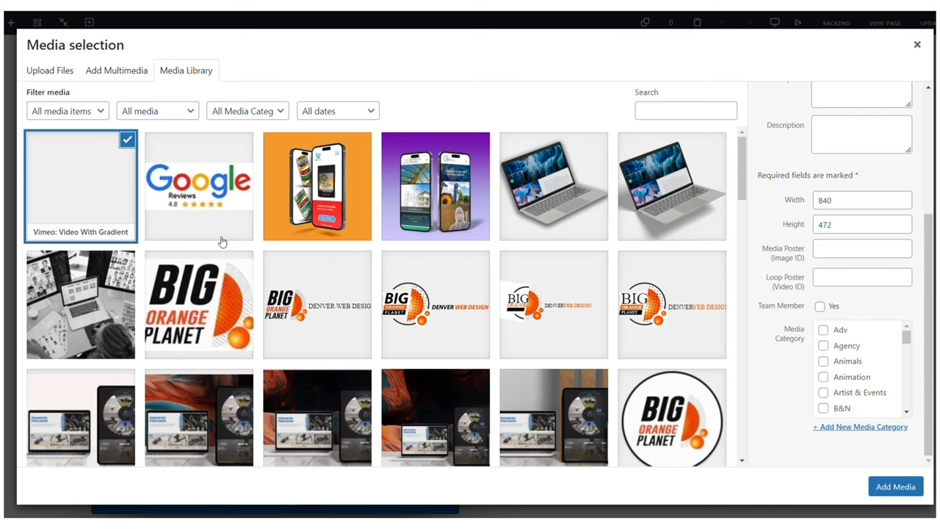
pyautogui.moveTo(806, 247)
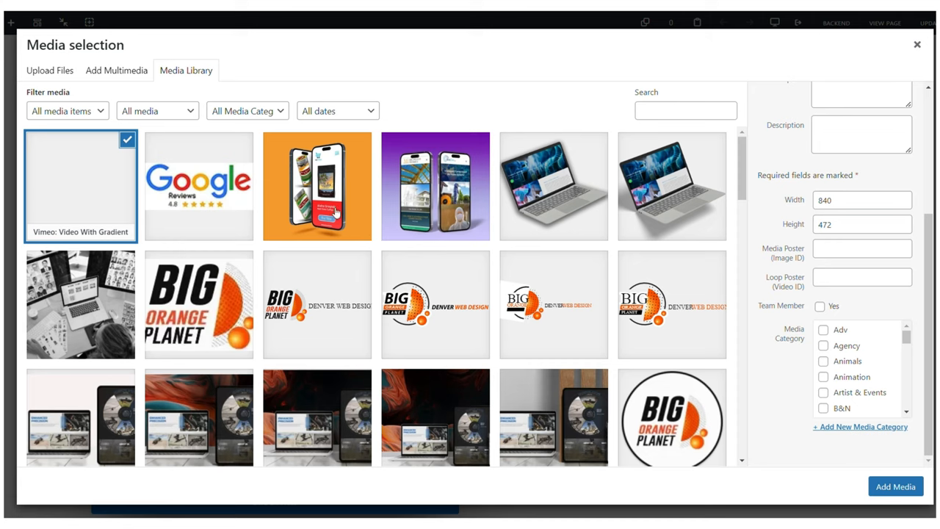
# - Select the orange phone mockup image and highlight its attachment ID 125713
pyautogui.click(317, 185)
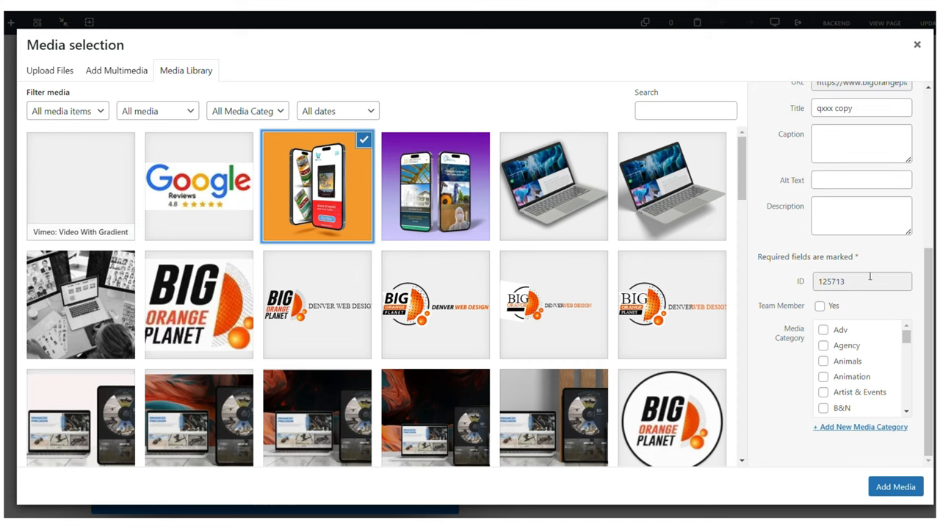
pyautogui.click(861, 282)
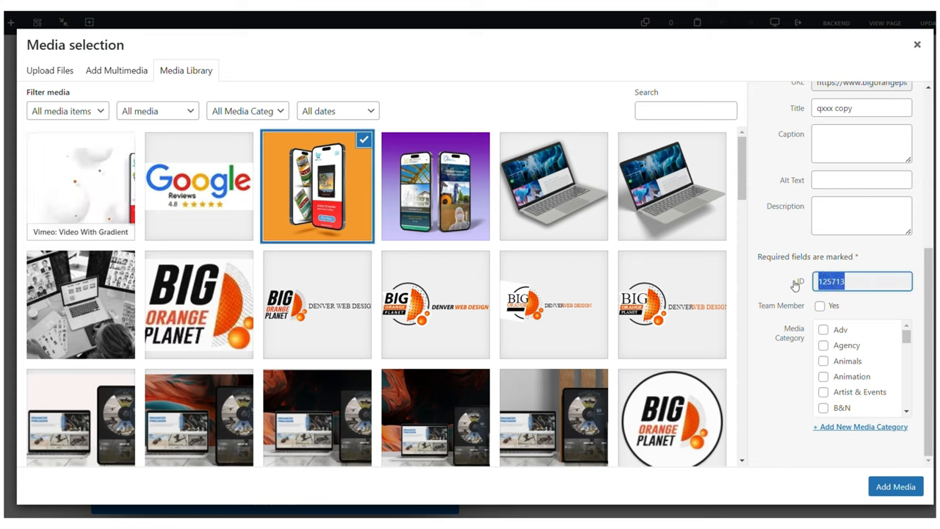
pyautogui.moveTo(88, 196)
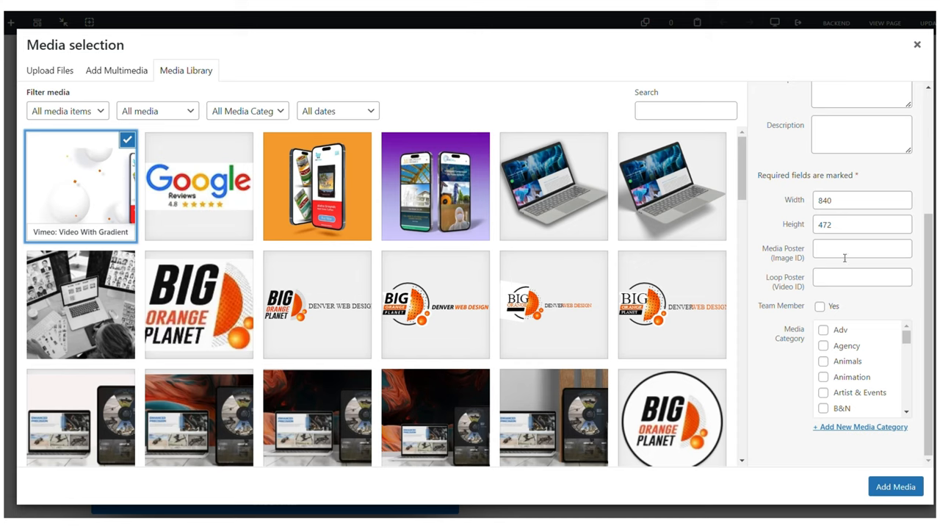
# - Add the Vimeo video as row background with Media Poster Image ID 125713 and save changes
pyautogui.write('125713')
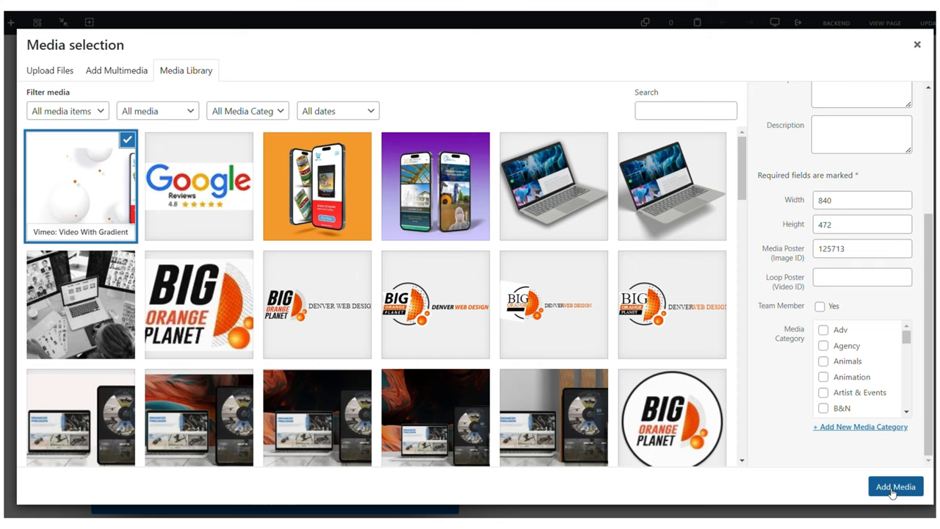
pyautogui.click(894, 486)
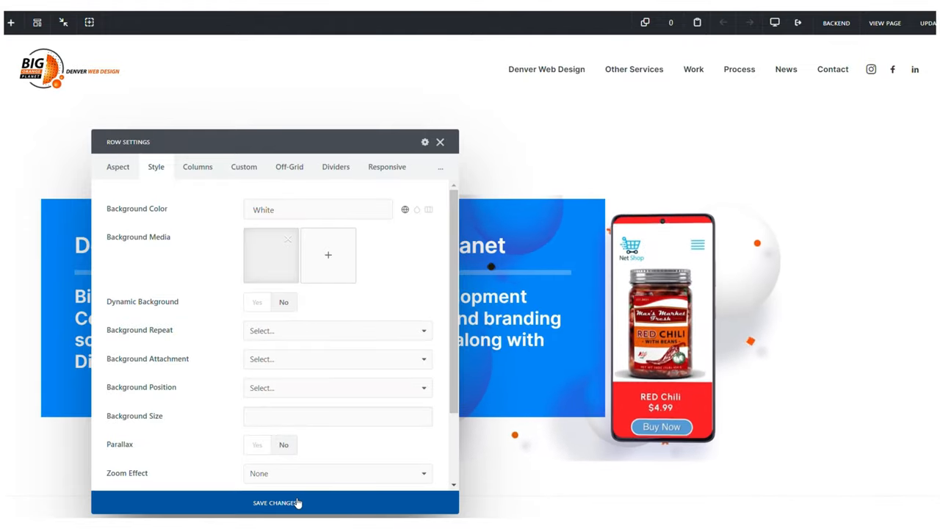
pyautogui.click(276, 502)
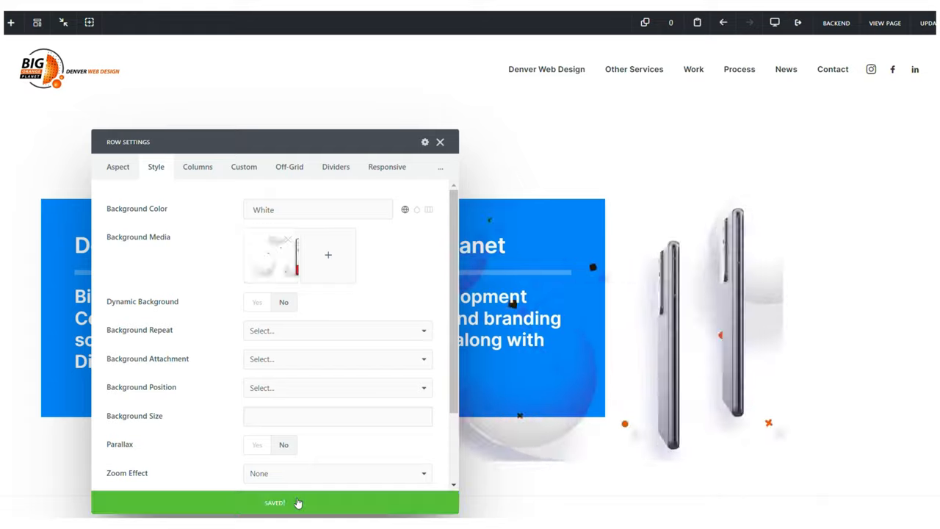